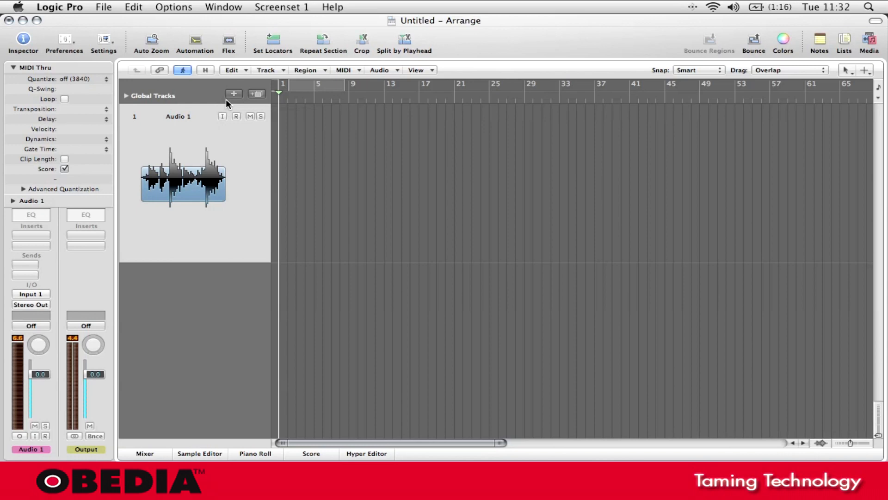
pyautogui.moveTo(230, 106)
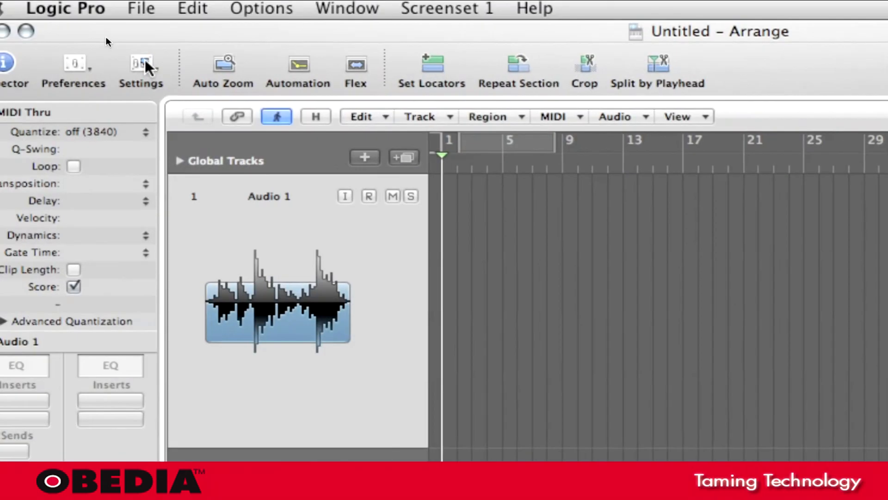
# Choose Recording from the Settings toolbar menu to show the project recording settings.
pyautogui.click(141, 68)
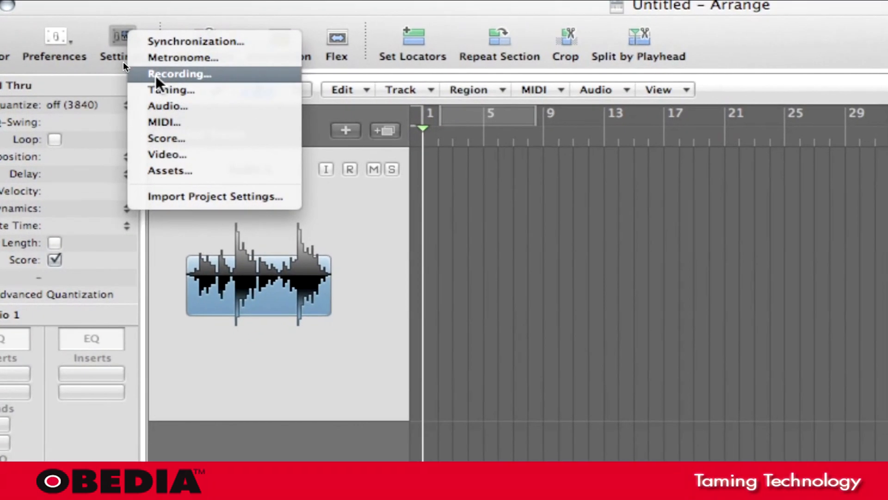
pyautogui.click(179, 74)
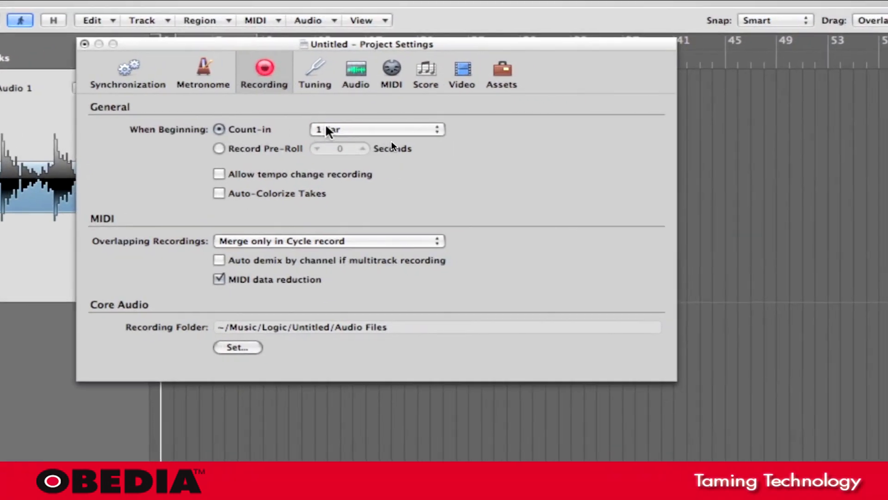
# Switch the When Beginning option from count-in to Record Pre-Roll.
pyautogui.click(376, 129)
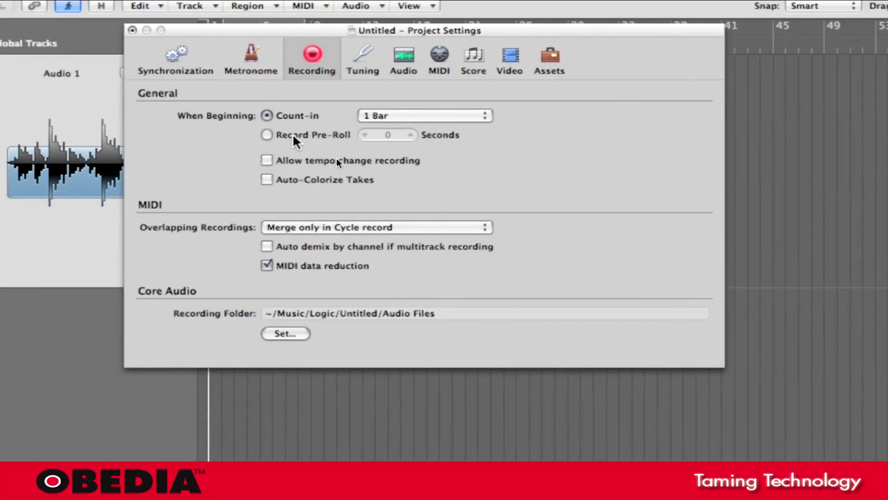
pyautogui.click(266, 135)
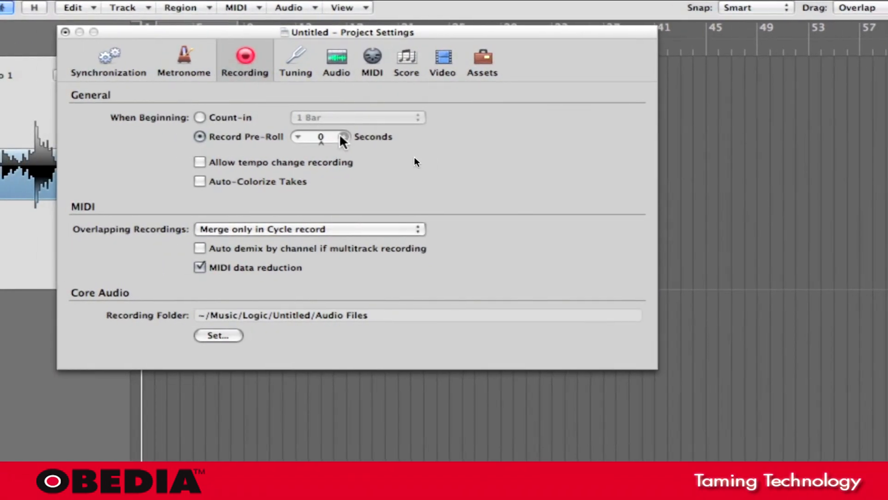
# Raise the pre-roll to 6 seconds, then switch back to a 1-bar count-in.
pyautogui.click(346, 137)
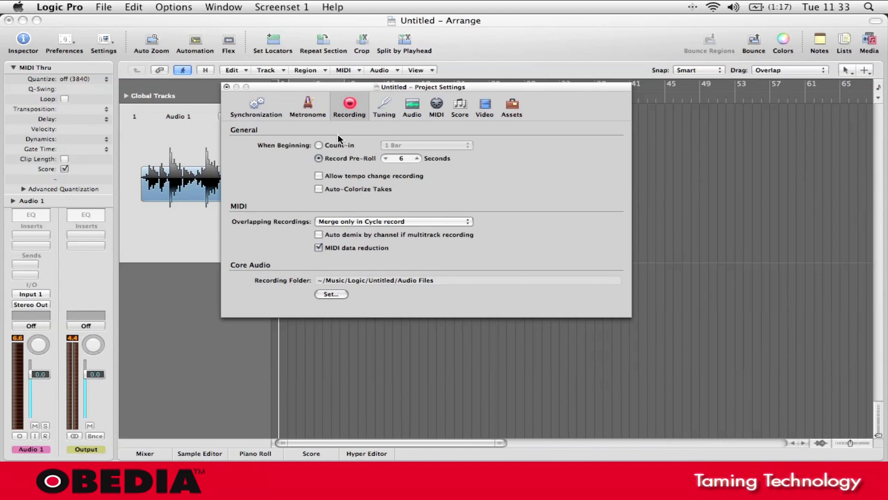
pyautogui.moveTo(327, 106)
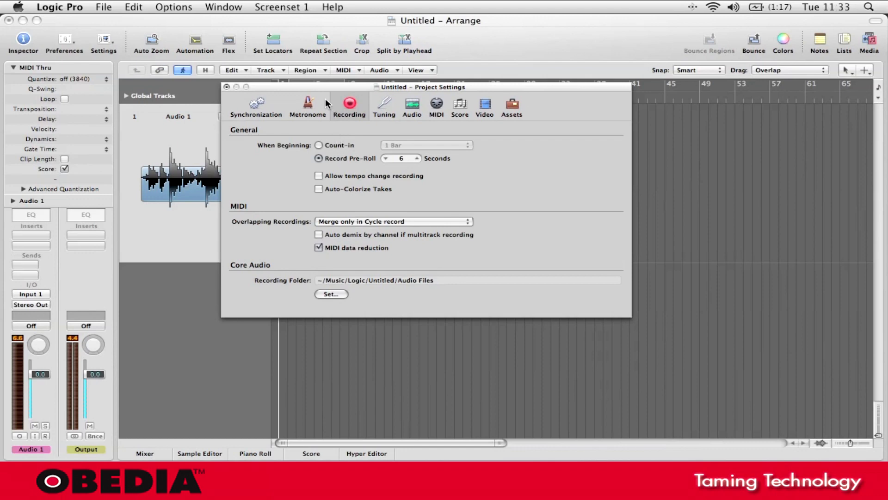
pyautogui.moveTo(307, 105)
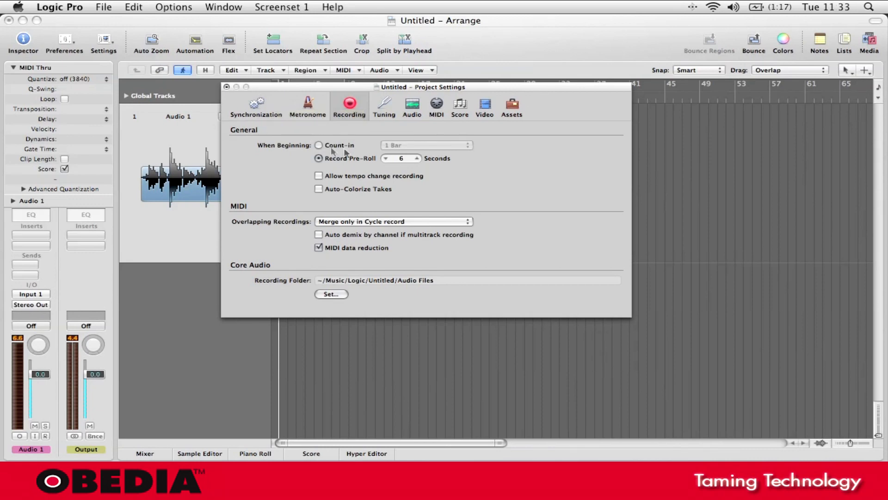
pyautogui.click(426, 144)
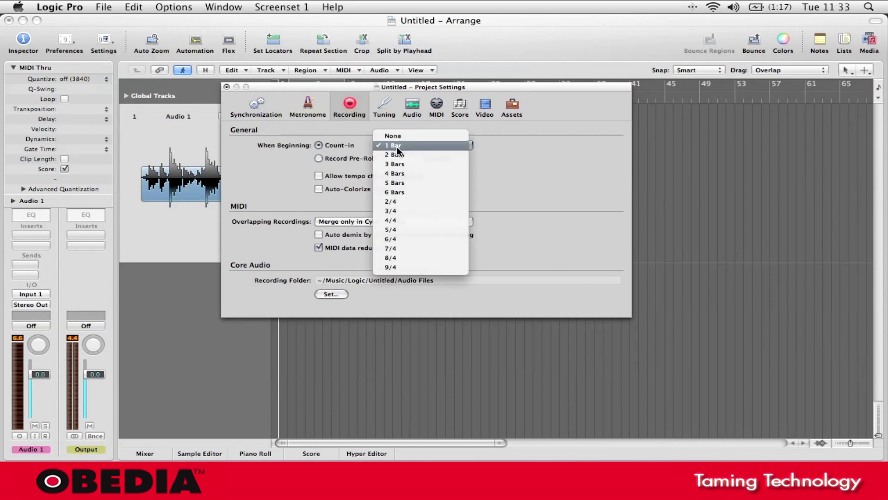
pyautogui.moveTo(395, 154)
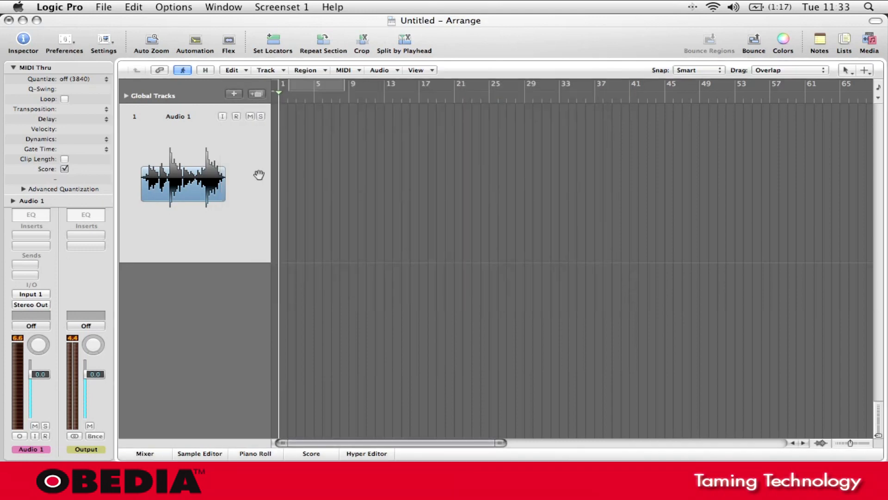
pyautogui.moveTo(702, 414)
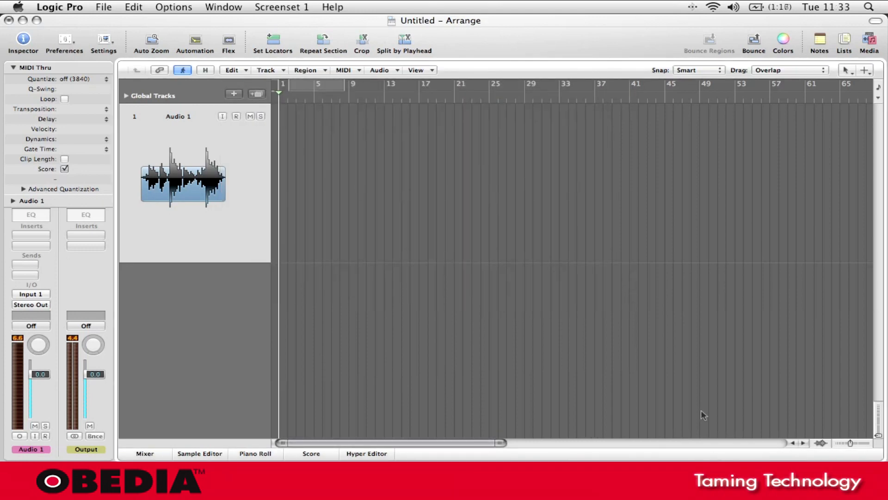
pyautogui.moveTo(403, 265)
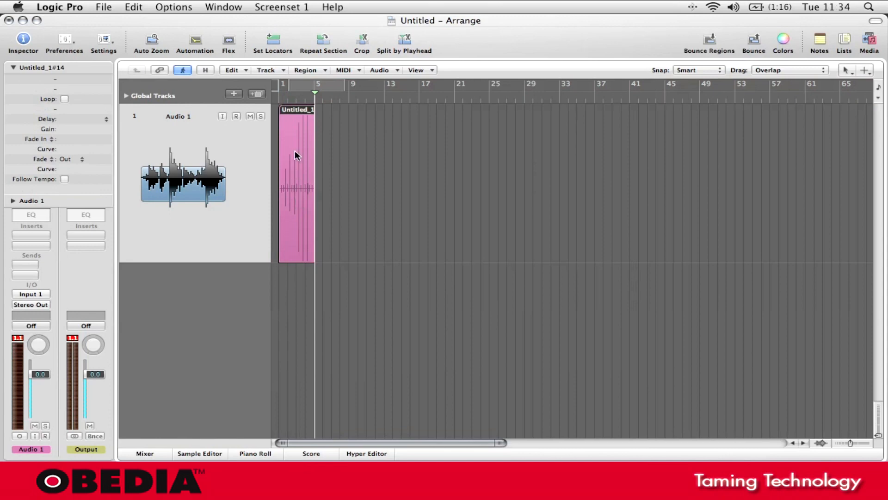
pyautogui.moveTo(296, 134)
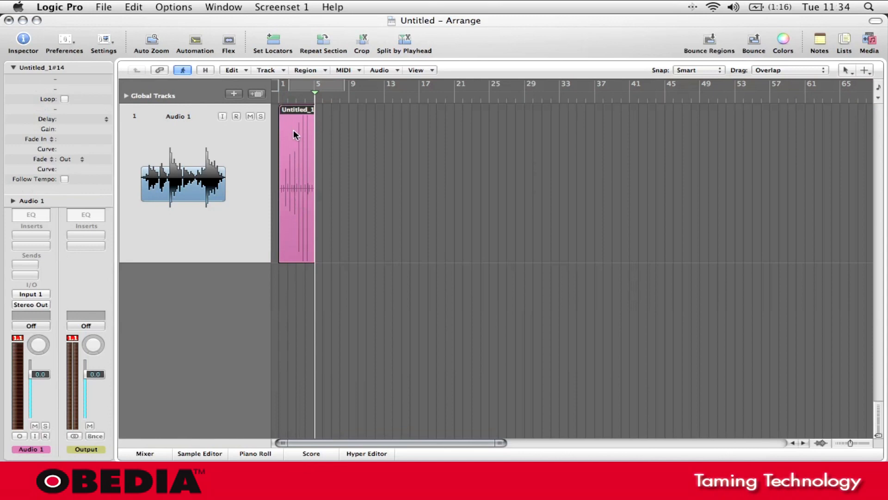